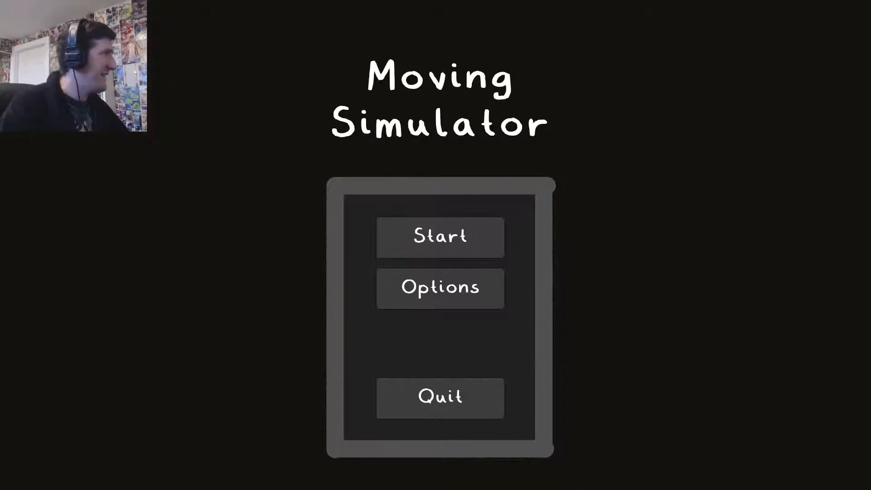
Start a new game from the title menu, loading the attic bedroom scene.
click(440, 237)
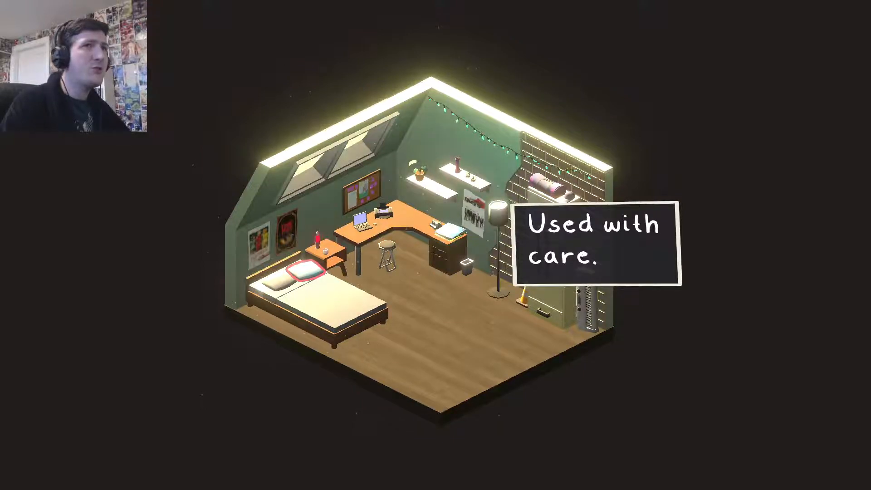
Select a belonging in the attic bedroom to bring up its memory text and keep-or-let-go choice.
click(303, 271)
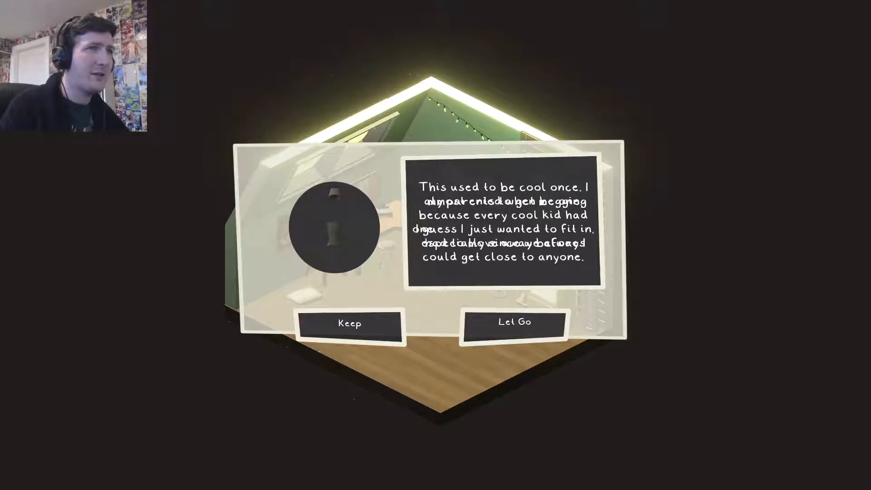
Let go of the once-cool item bought to fit in and return to the bedroom.
click(513, 323)
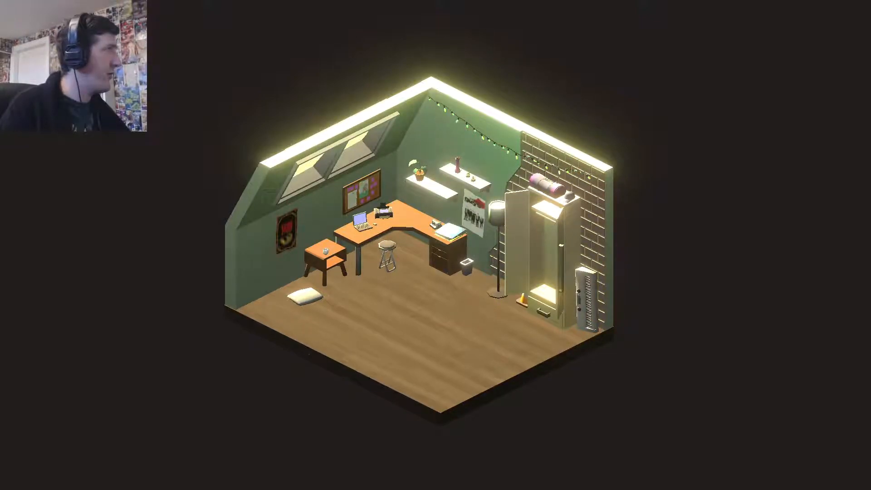
Examine the ironic mug on the side table, decide its fate, then select the tiny bedside table.
click(323, 251)
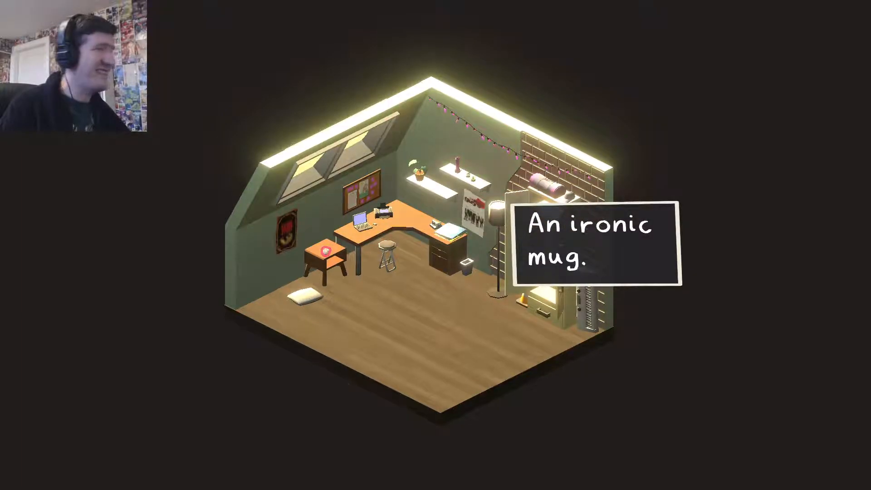
click(547, 186)
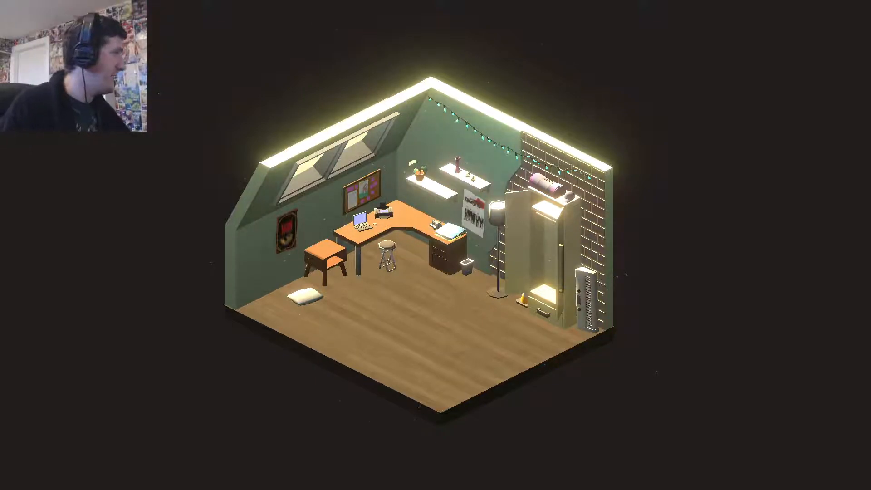
click(325, 253)
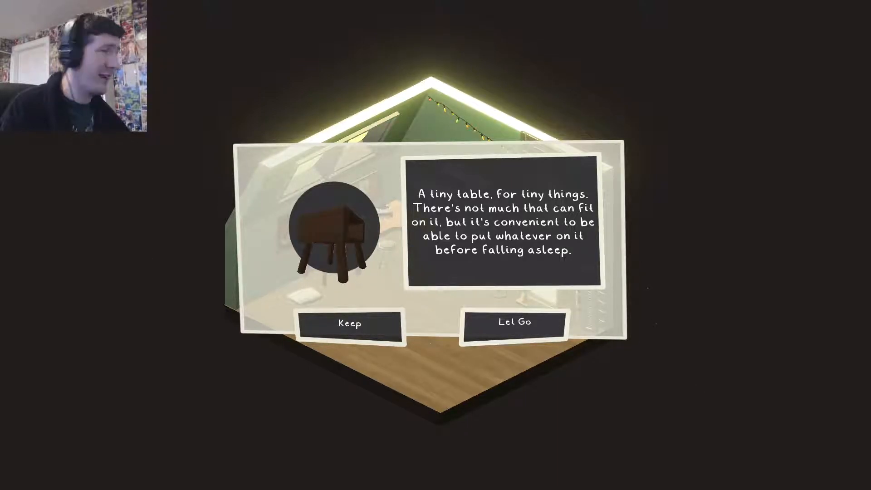
Keep the tiny bedside table used for putting things on before sleep.
click(348, 323)
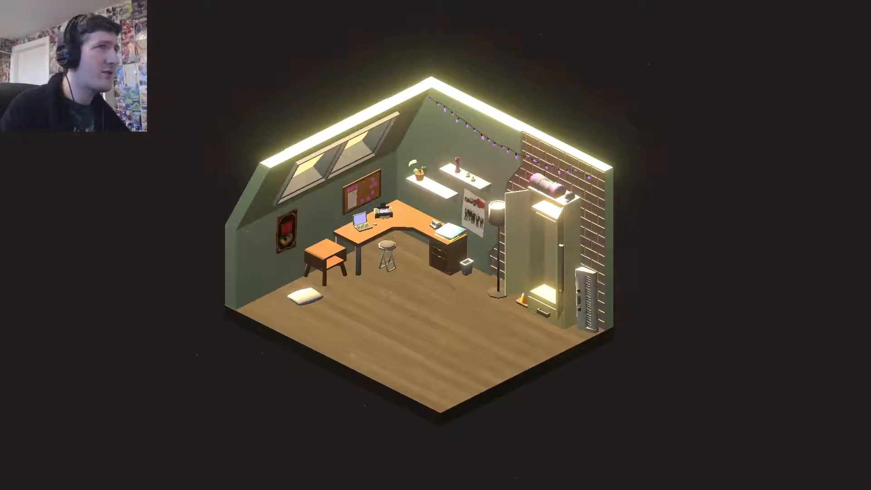
click(359, 194)
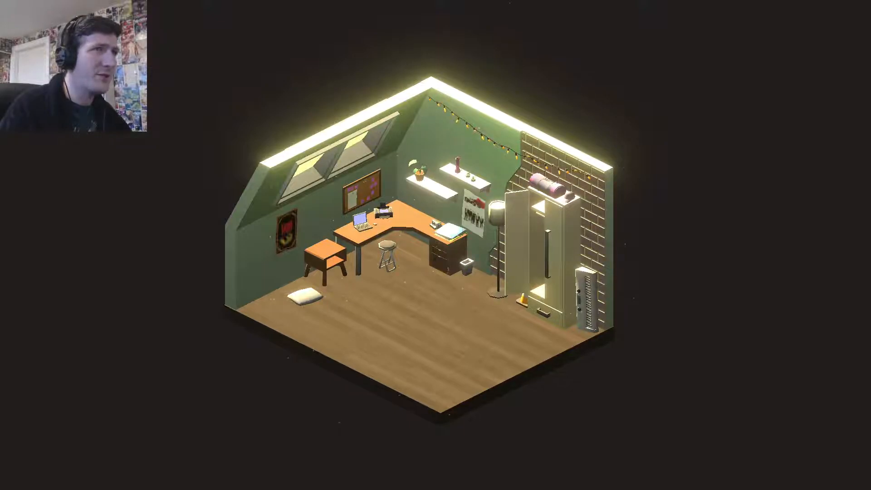
Switch the ceiling string lights from purple to warm yellow.
click(356, 224)
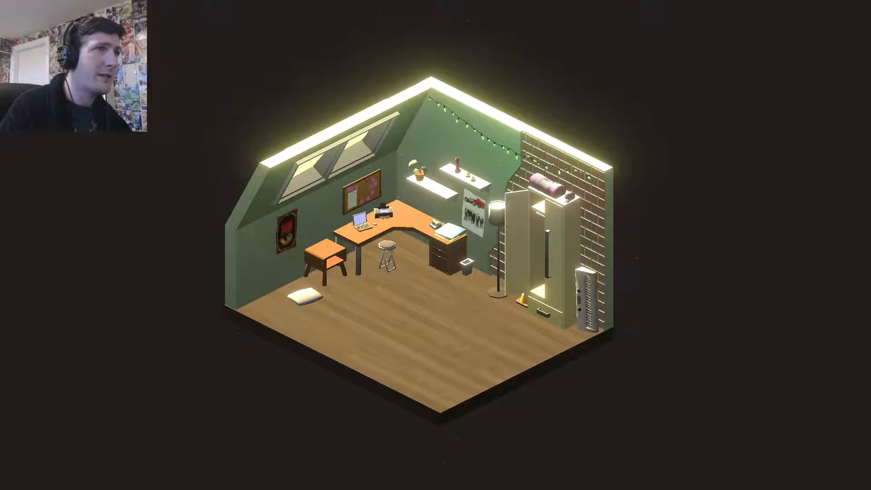
Cycle the ceiling string lights to green.
click(381, 214)
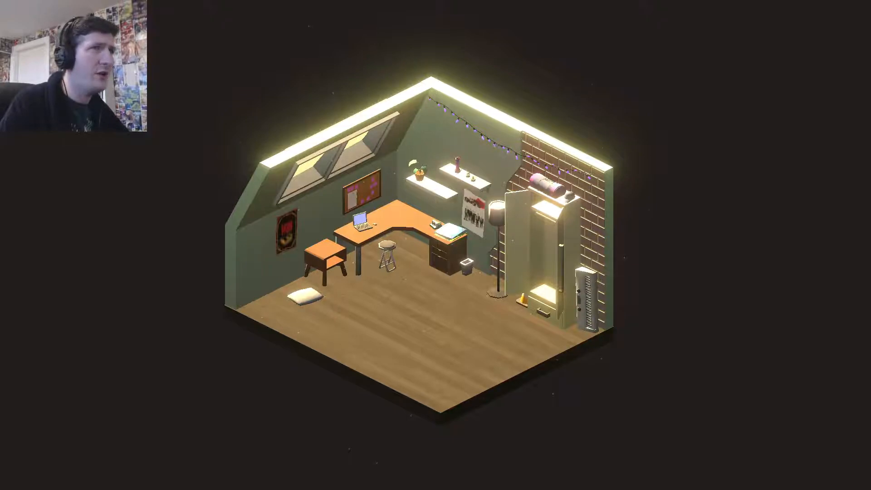
Read the foldable chair's description, then keep the slightly unstable stool.
click(388, 247)
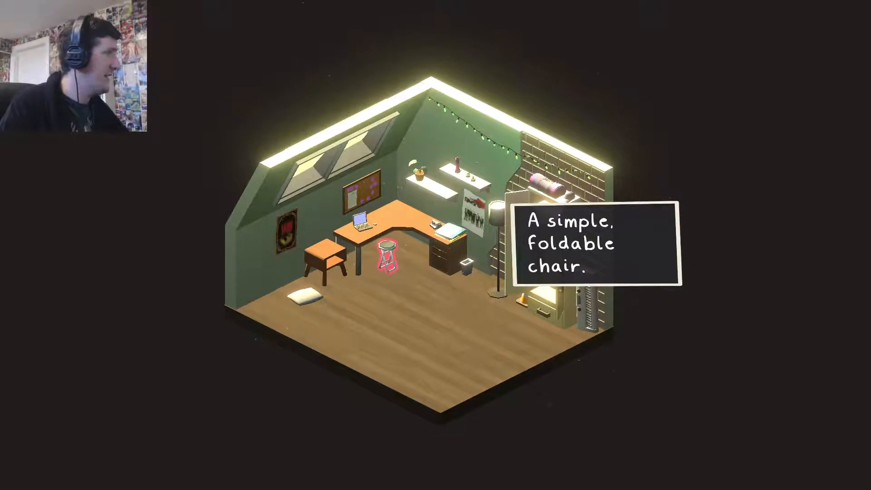
click(387, 259)
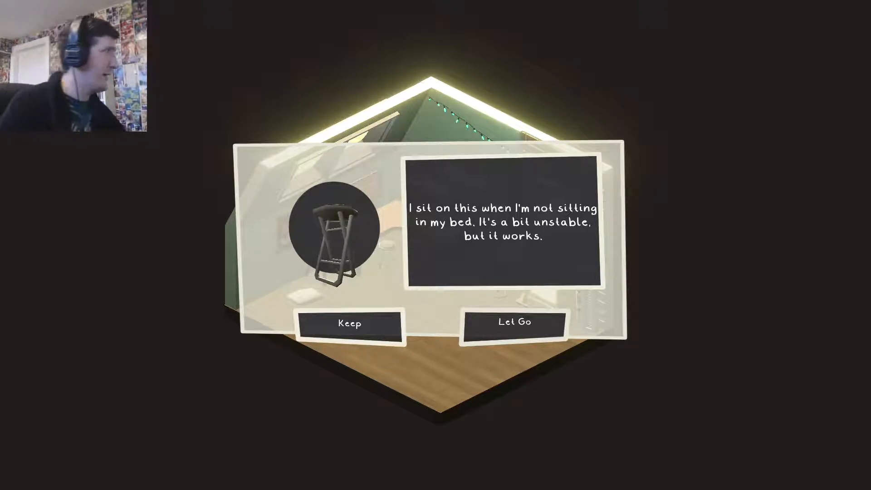
click(349, 323)
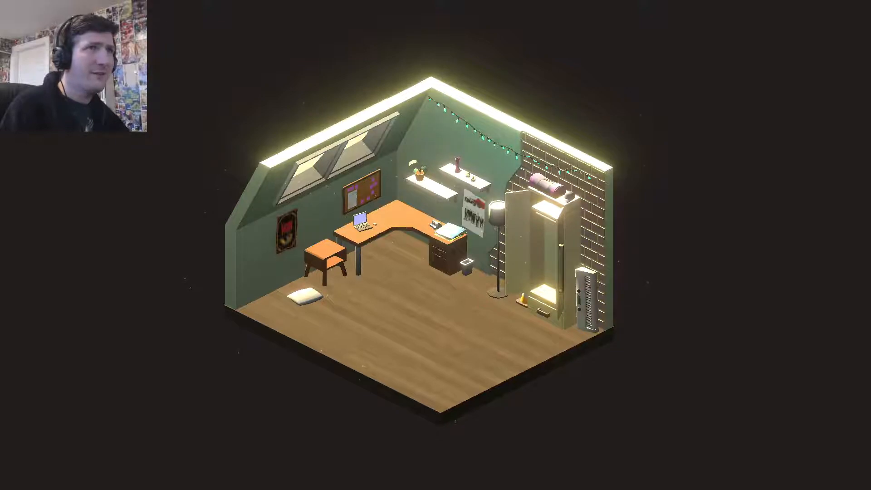
click(465, 176)
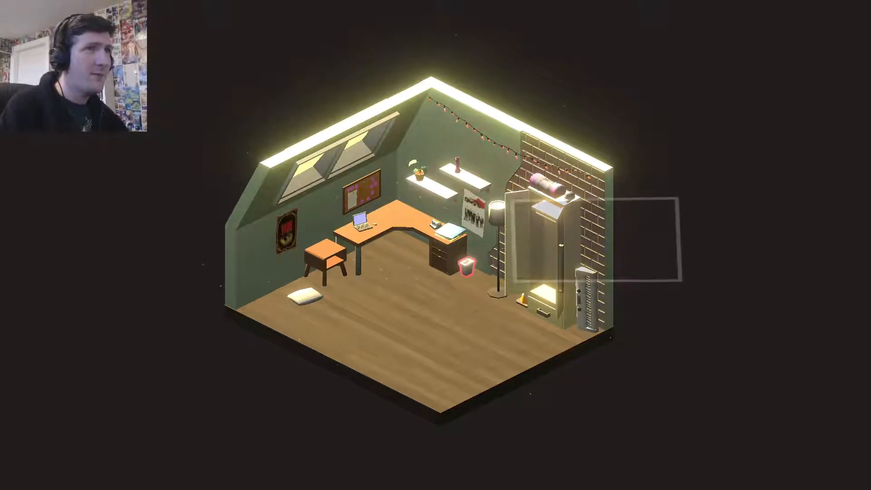
Read the trashcan's 'Nothing more, nothing less' description and keep it beside the desk.
click(464, 266)
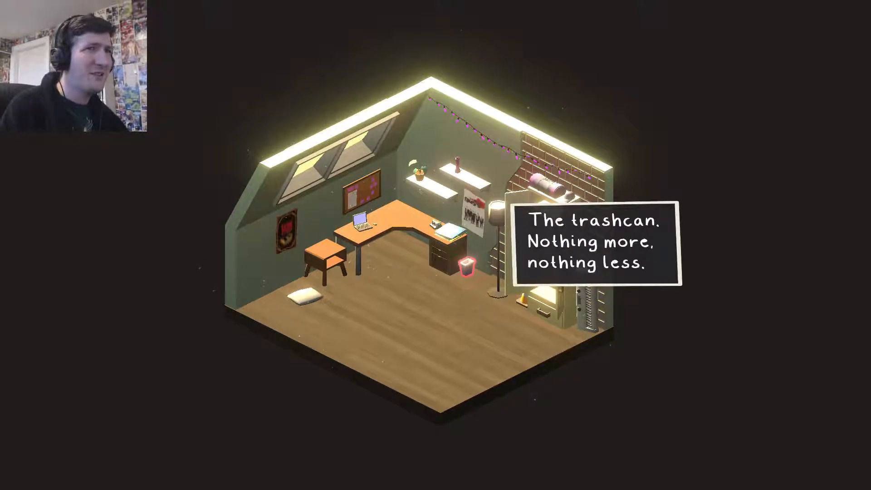
click(463, 267)
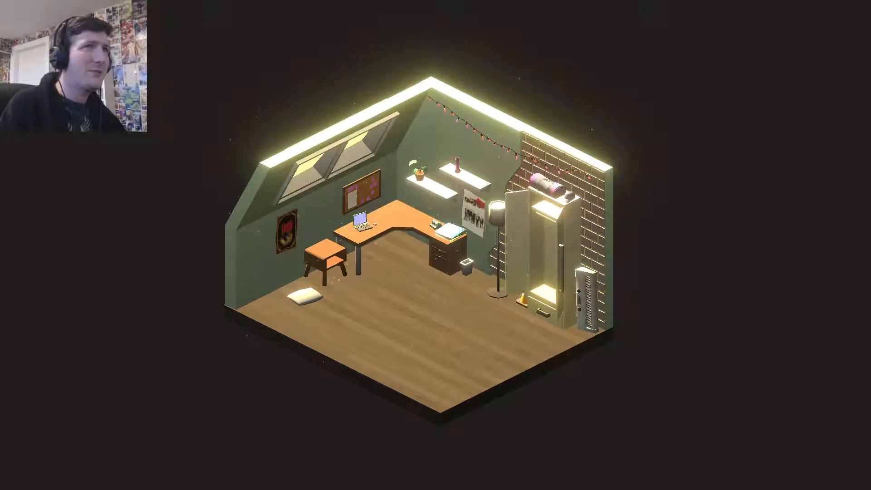
Examine the tall standing floor lamp near the desk and bring up its keep-or-let-go decision.
click(472, 117)
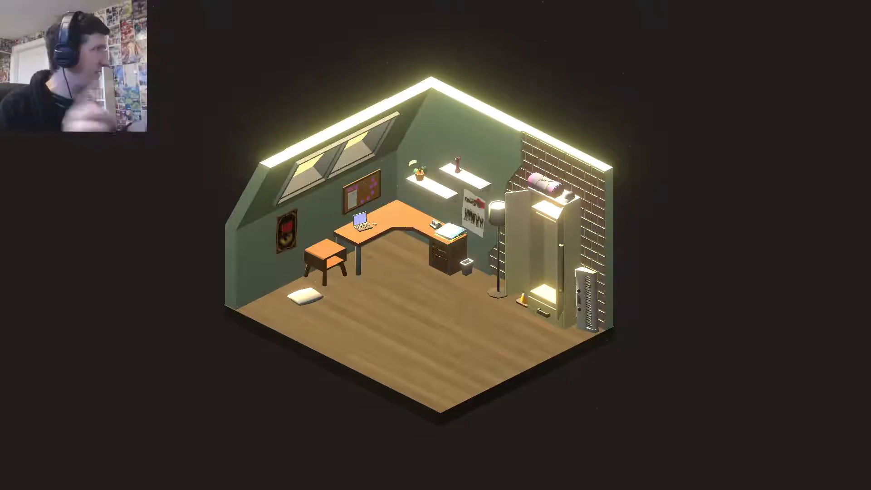
click(495, 250)
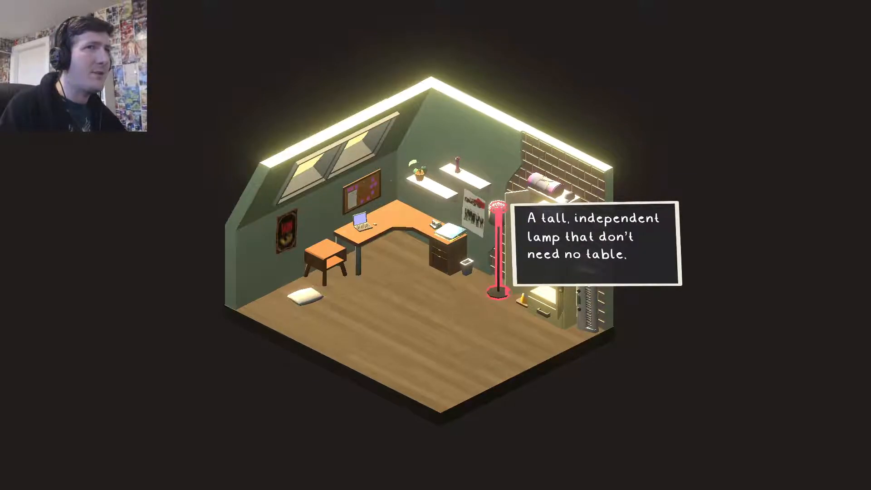
click(496, 244)
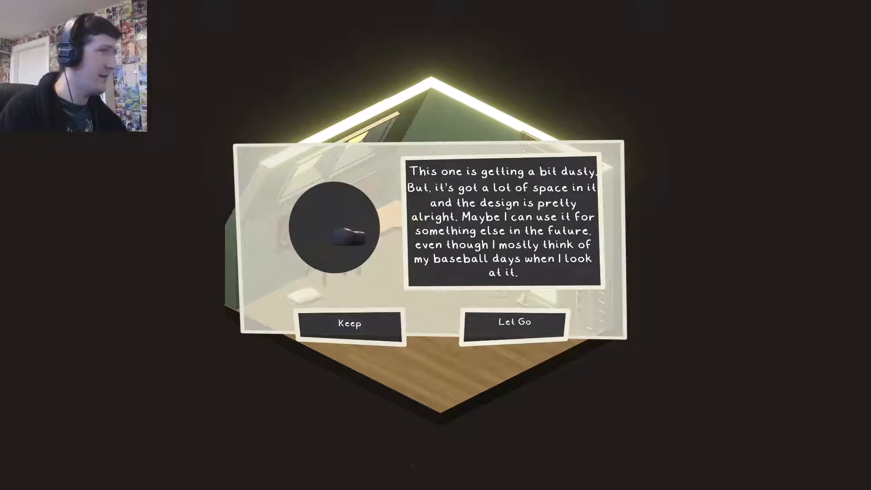
Keep the dusty, roomy item that recalls baseball days.
click(349, 323)
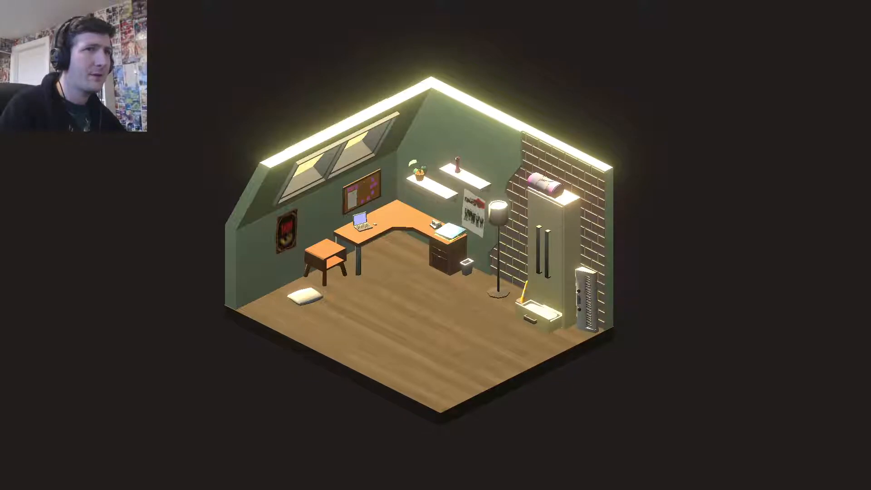
Open the tall cabinet, let go of the mellow-tunes item, then select the spacious desk.
click(536, 311)
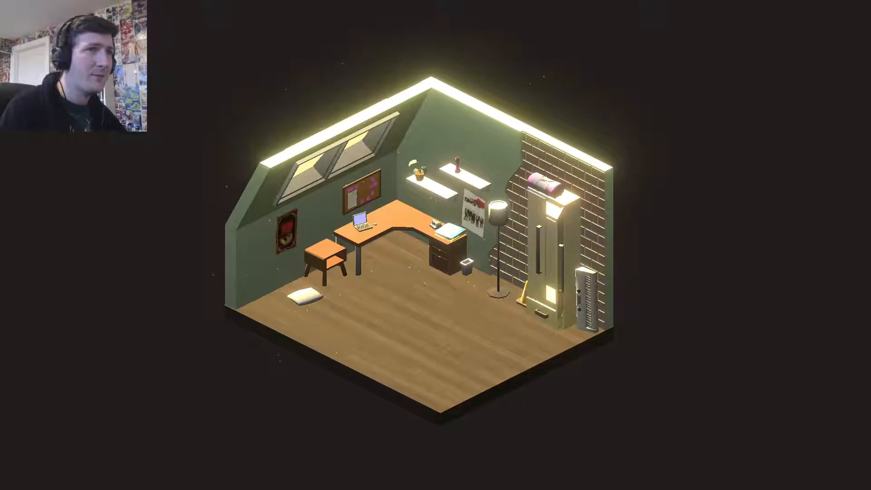
click(550, 238)
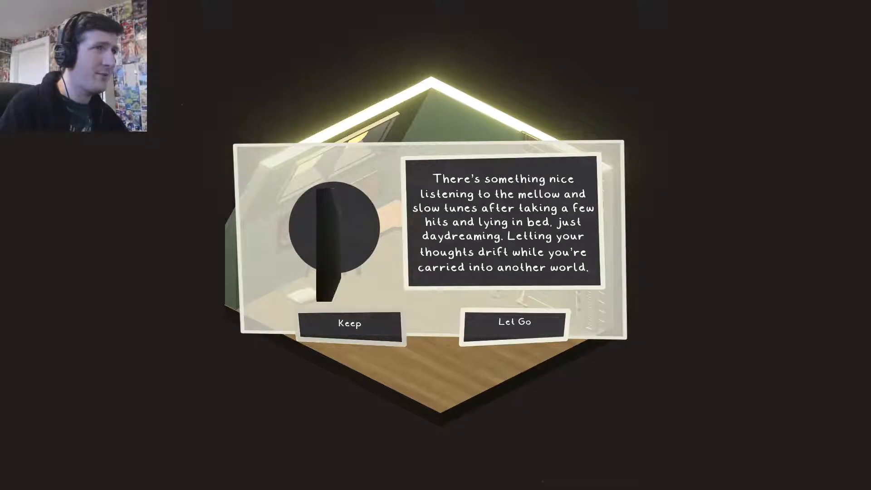
click(511, 323)
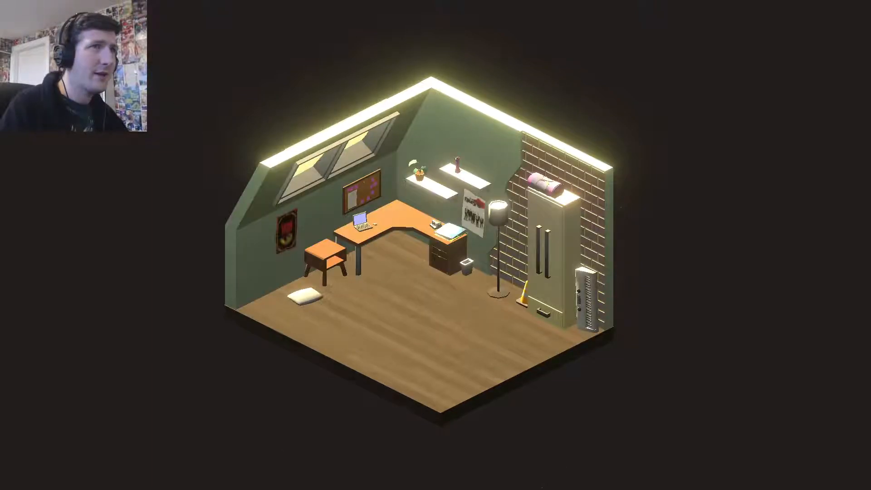
click(389, 222)
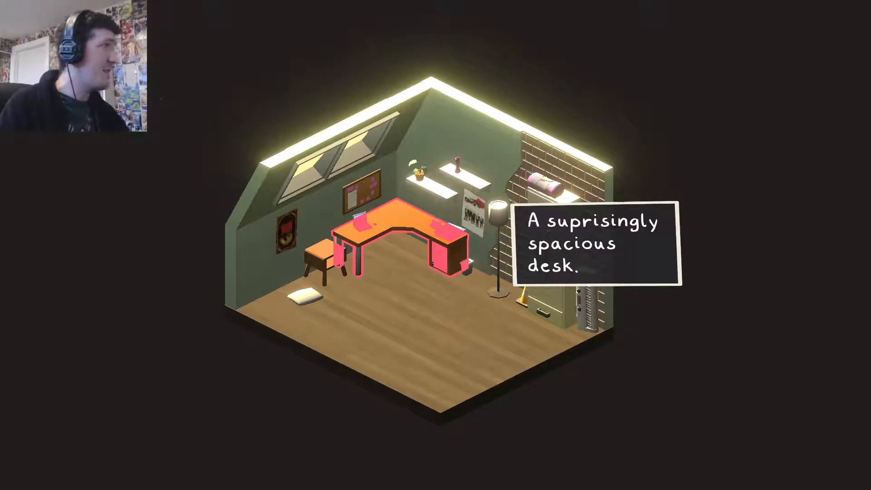
Bring up the spacious desk's card and continue through its versatile-storage description.
click(389, 233)
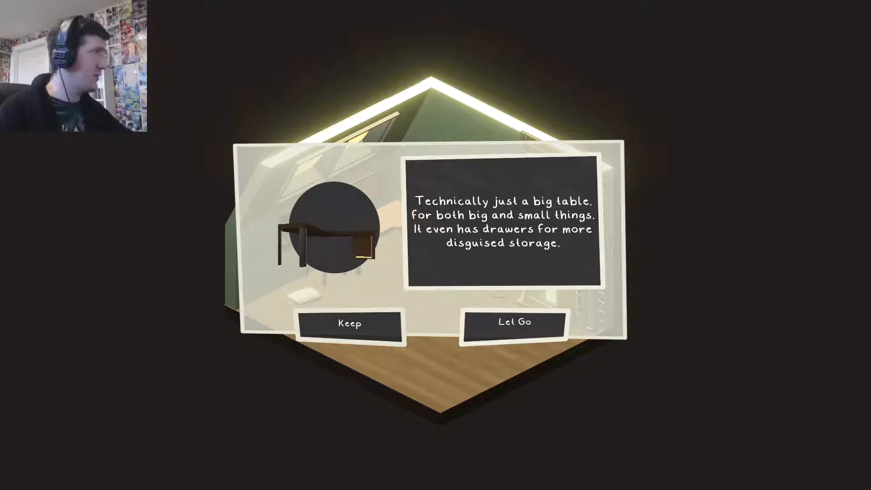
click(349, 323)
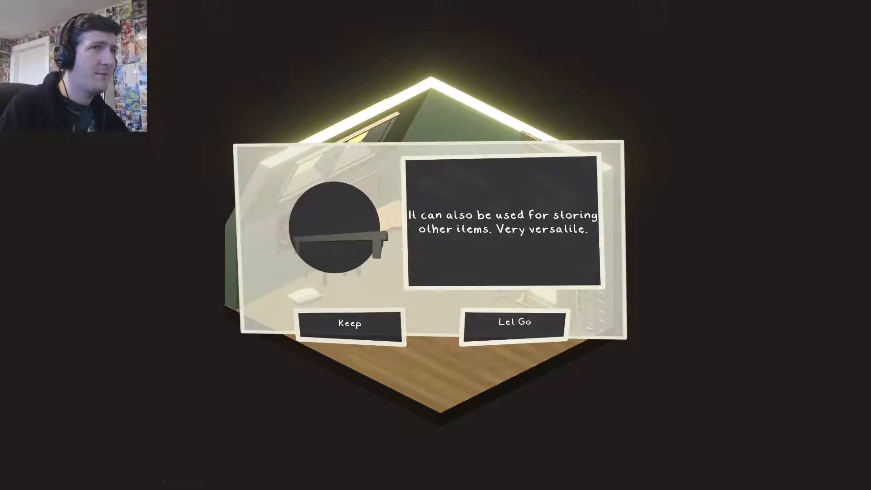
Let go of the spacious desk.
click(512, 323)
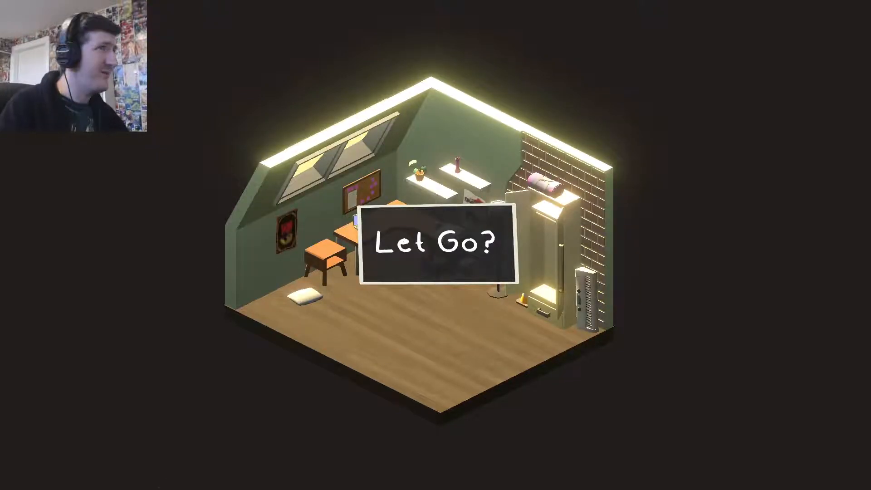